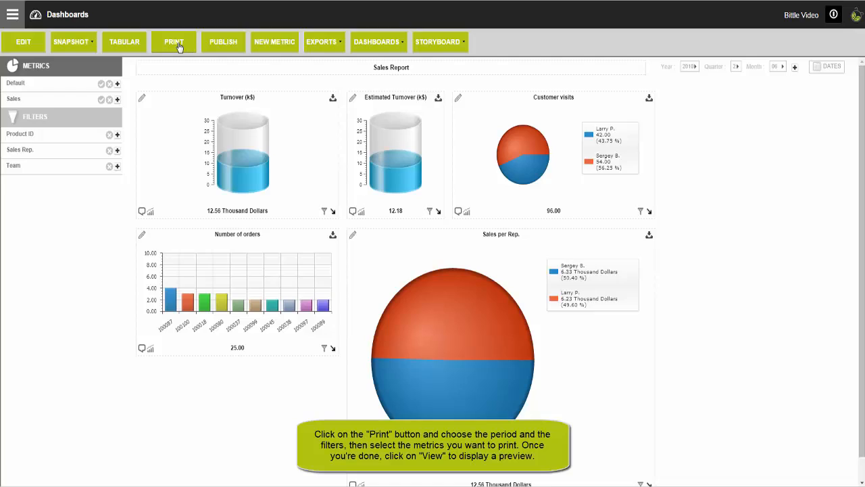
- Open the Print dialog for the Sales Report dashboard from its toolbar
{"action": "left_click", "coordinate": [174, 41]}
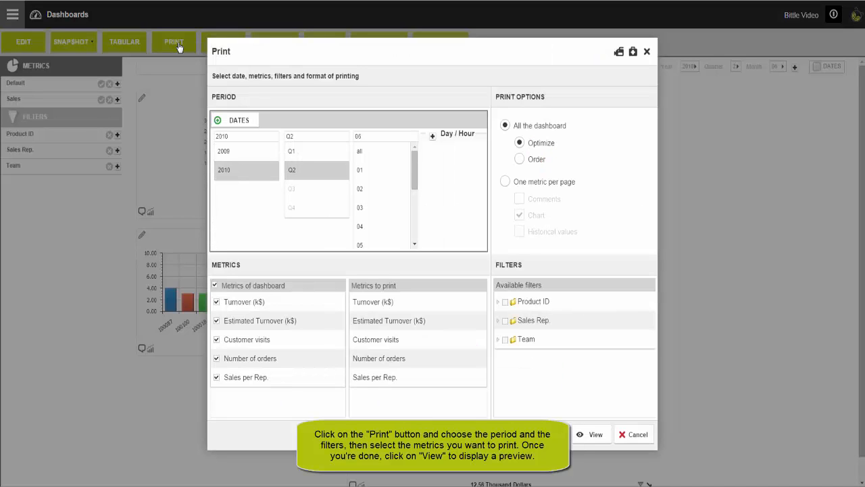
- Add Q1 to the 2010 print period so months 01–06 are covered
{"action": "left_click", "coordinate": [382, 170]}
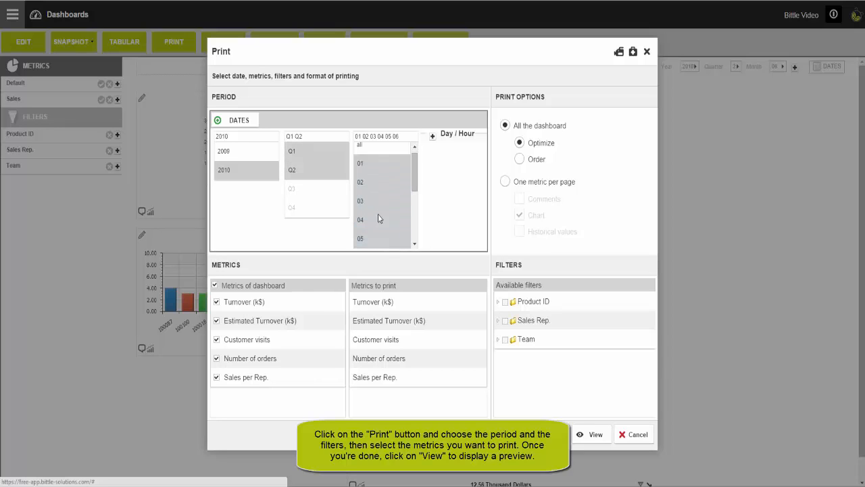
{"action": "scroll", "scroll_direction": "down", "scroll_amount": 3}
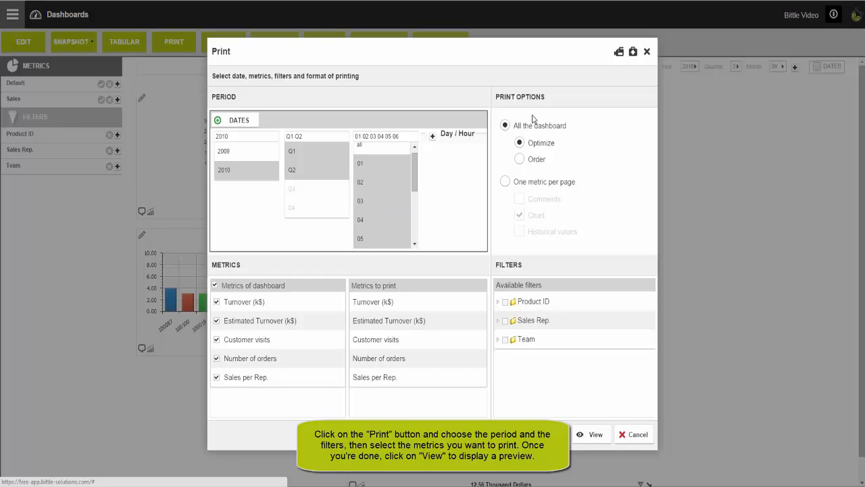
{"action": "mouse_move", "coordinate": [508, 174]}
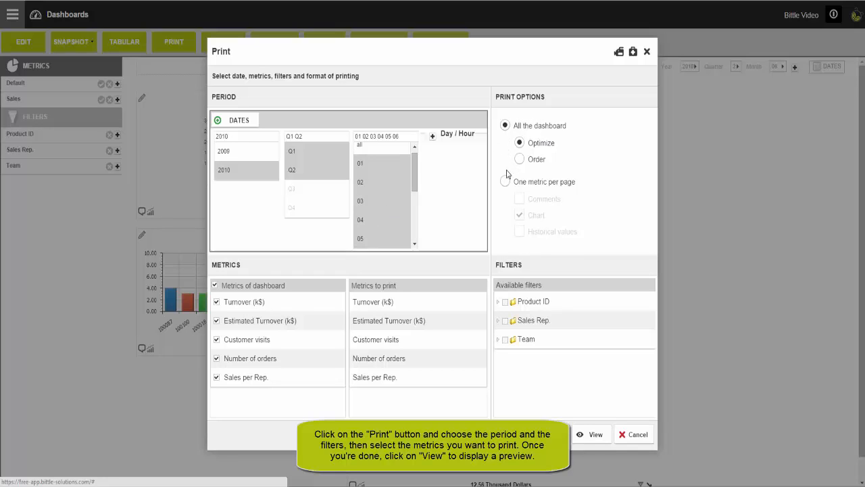
- Choose 'One metric per page' and include comments and historical values alongside the chart
{"action": "left_click", "coordinate": [505, 181]}
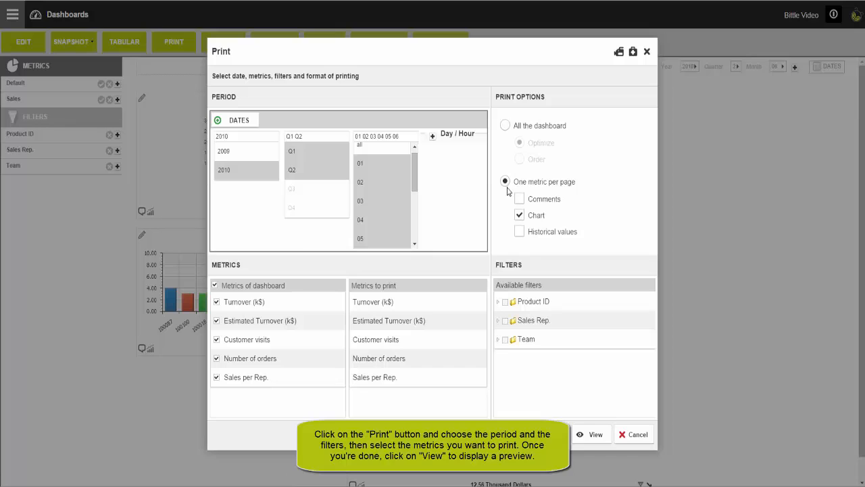
{"action": "left_click", "coordinate": [519, 198]}
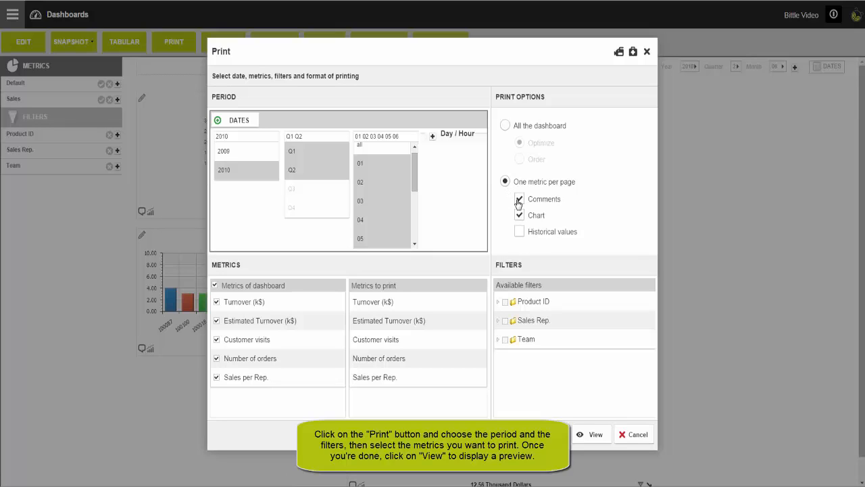
{"action": "left_click", "coordinate": [519, 231]}
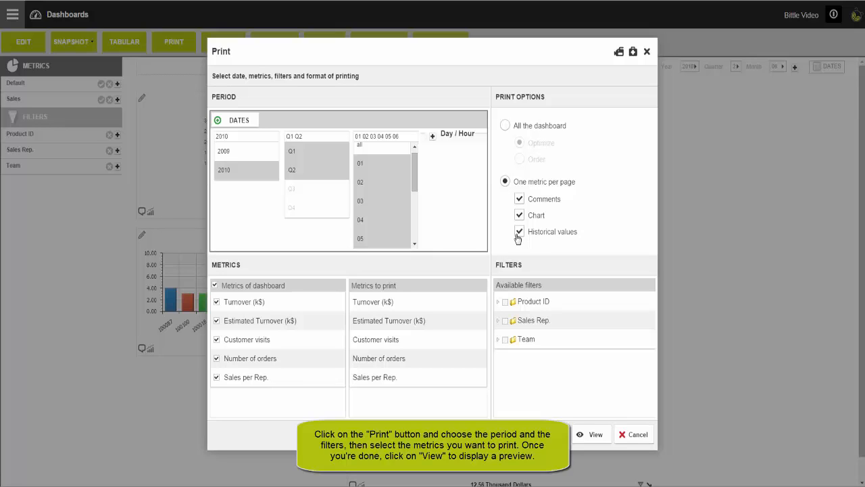
{"action": "left_click", "coordinate": [244, 302]}
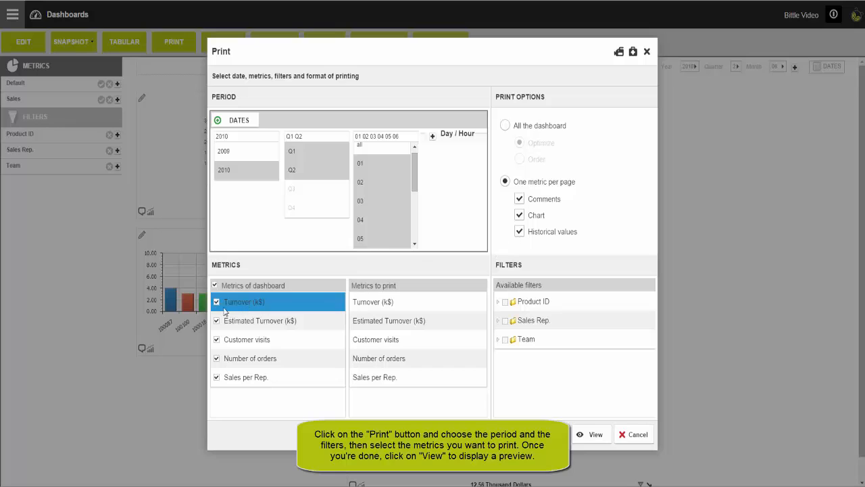
- Keep all five dashboard metrics selected and leave the Sales Rep. filter unapplied
{"action": "left_click", "coordinate": [217, 286]}
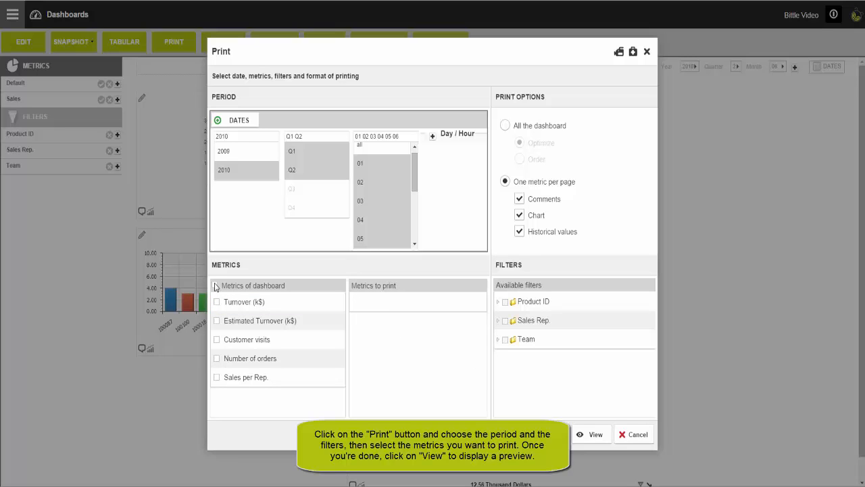
{"action": "left_click", "coordinate": [216, 285]}
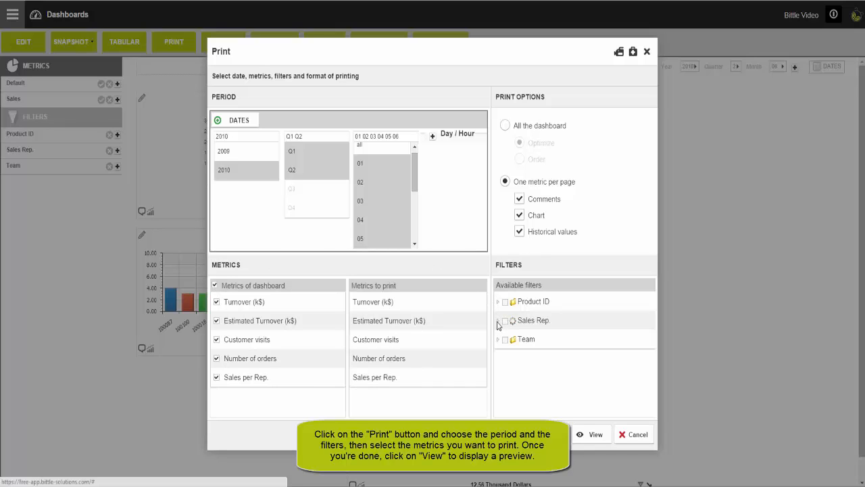
{"action": "left_click", "coordinate": [498, 320]}
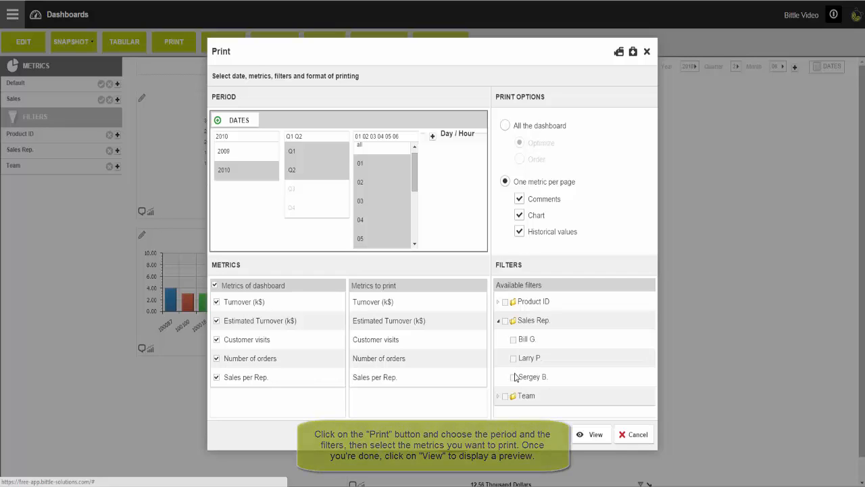
{"action": "left_click", "coordinate": [498, 319]}
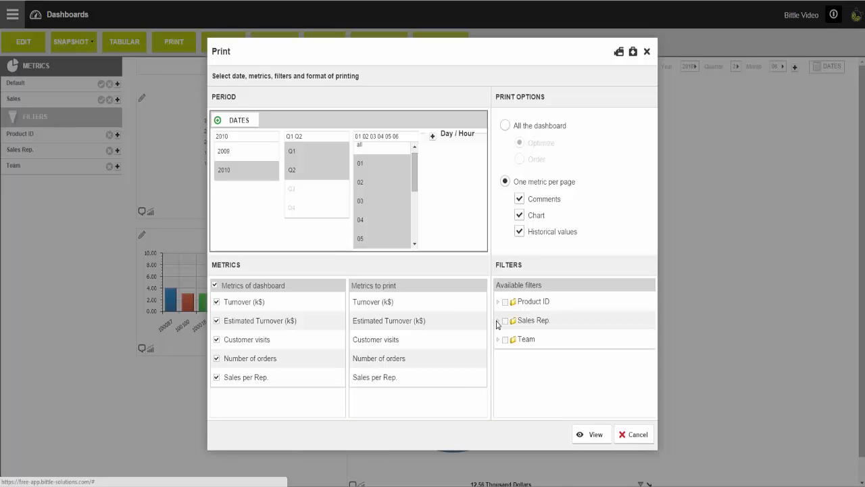
- Launch the print preview of the Sales Report with View
{"action": "left_click", "coordinate": [595, 433]}
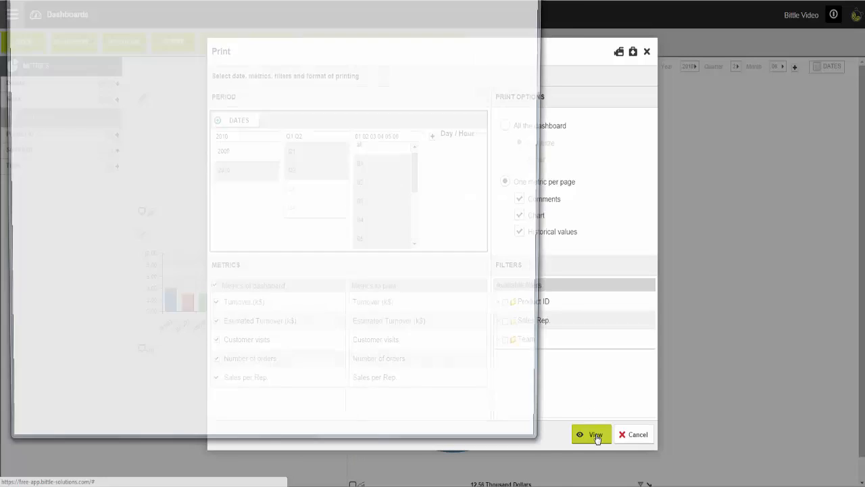
{"action": "left_click", "coordinate": [591, 434]}
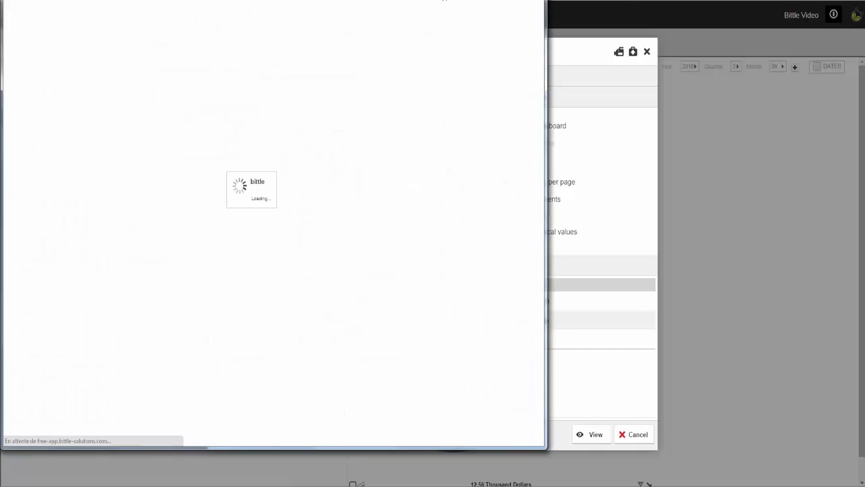
{"action": "left_click", "coordinate": [595, 433]}
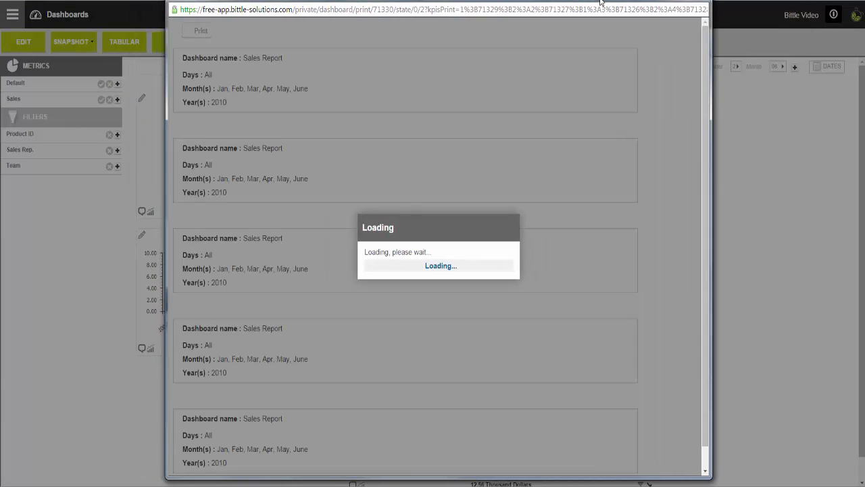